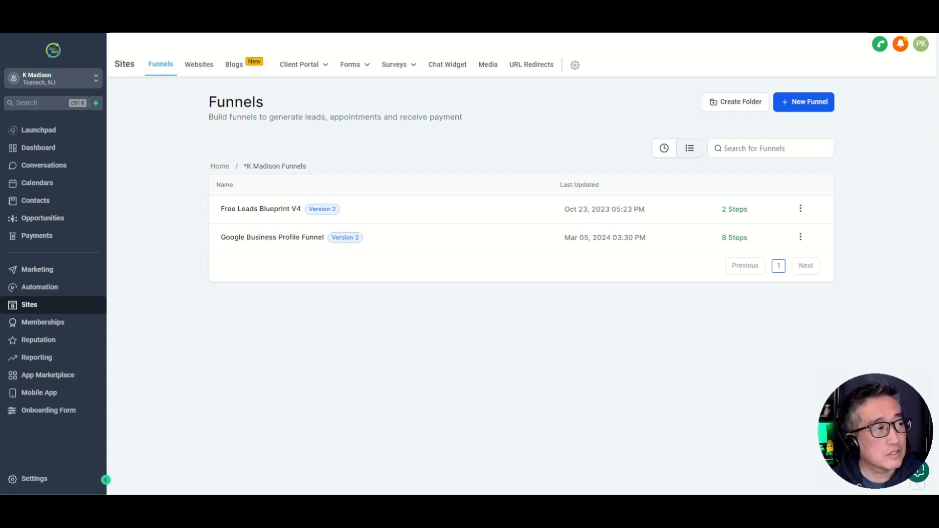
mouse_move(306, 234)
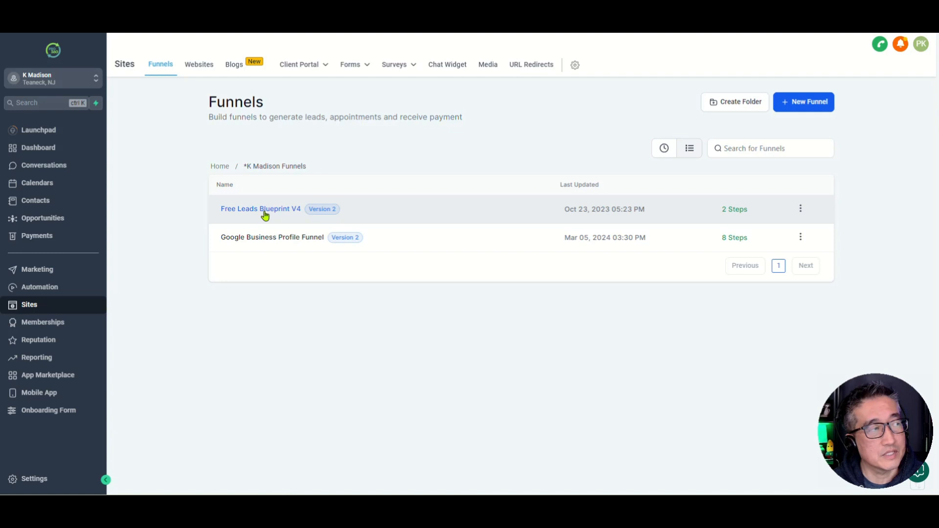
mouse_move(259, 213)
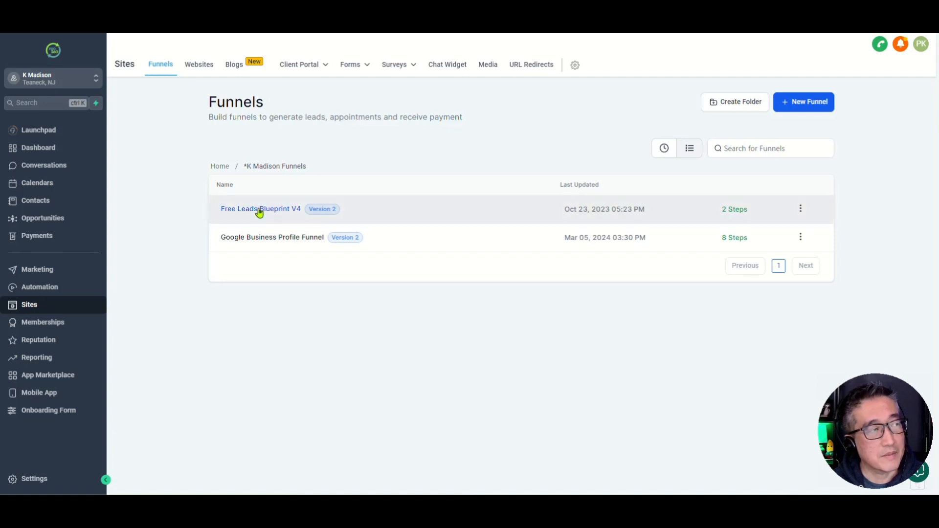
Step: Start a new custom security header on the Free Leads Blueprint V4 funnel's Security tab
click(260, 208)
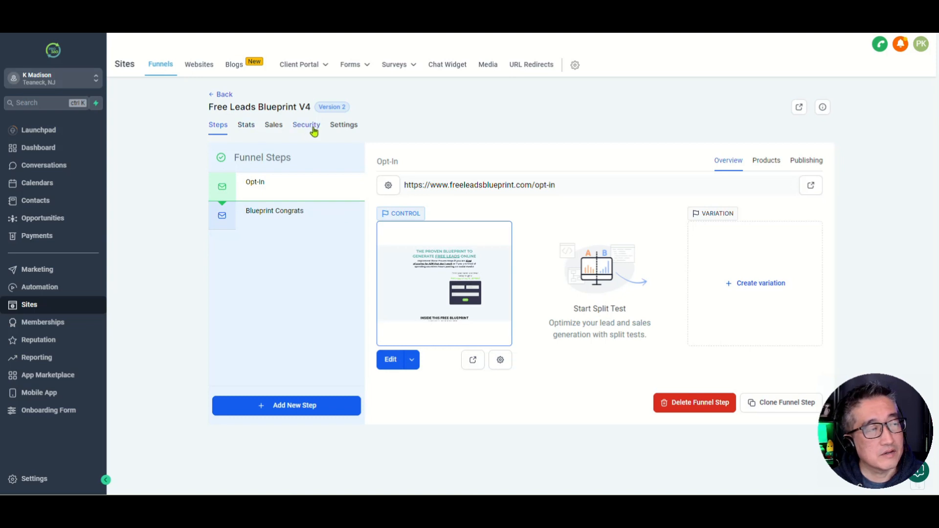
click(306, 124)
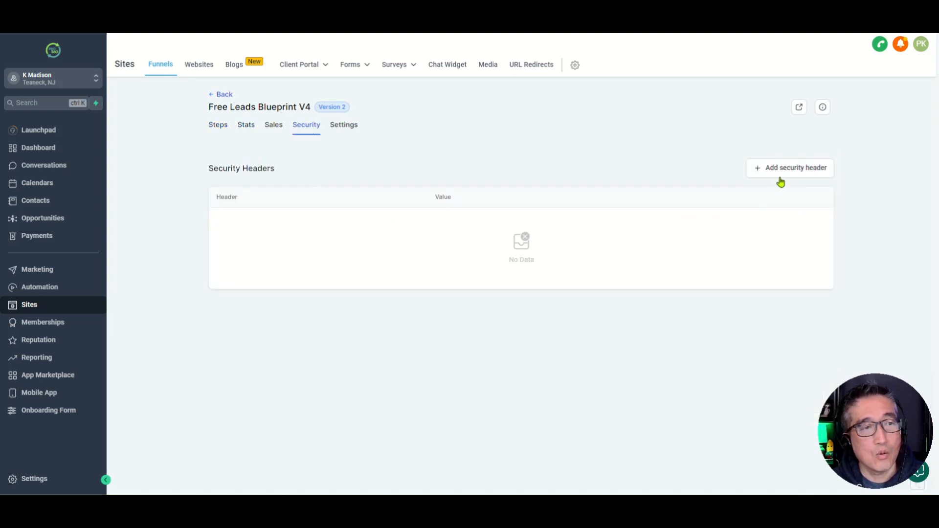
click(790, 167)
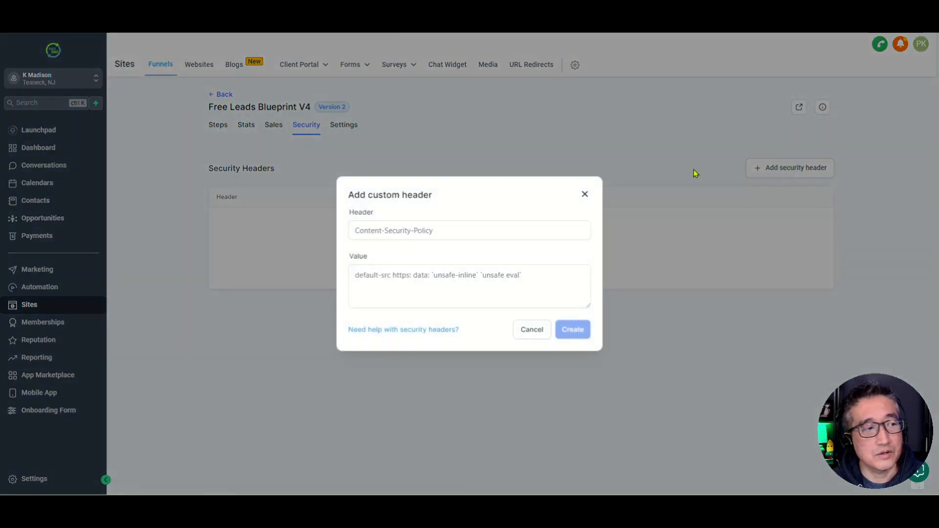
mouse_move(403, 329)
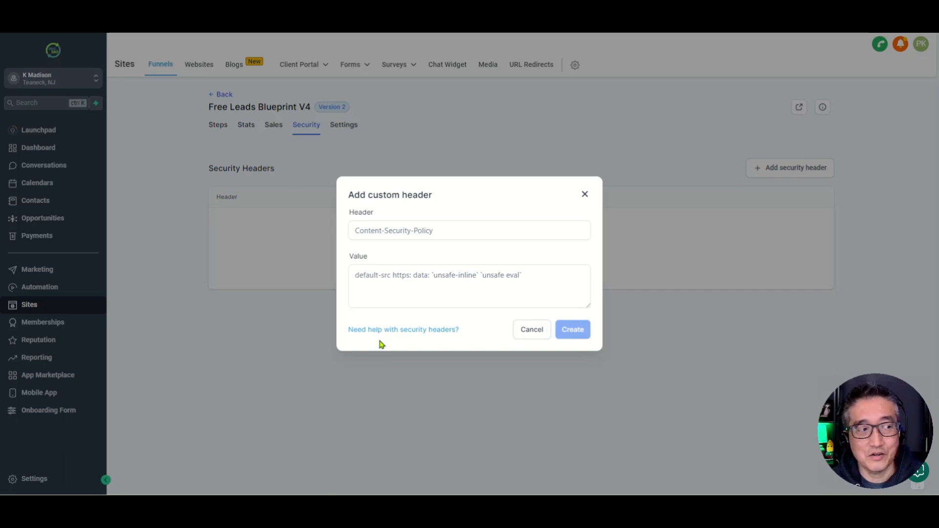
mouse_move(402, 333)
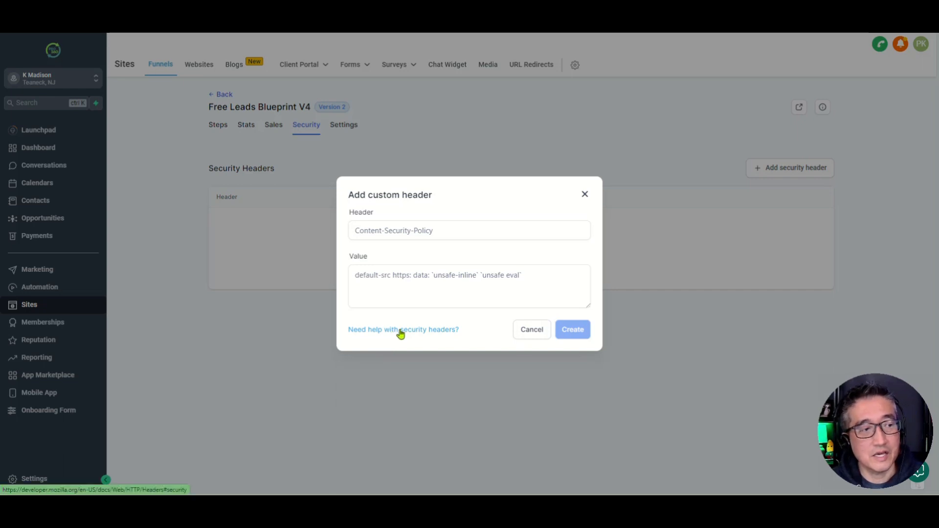
Step: Look up MDN's X-Frame-Options reference from the security headers help and copy the header name
click(403, 330)
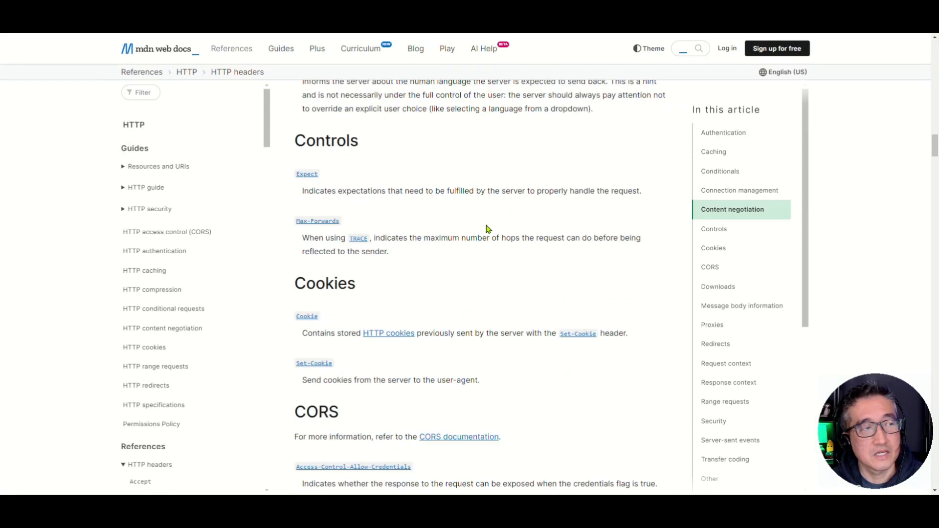
scroll(down, 3)
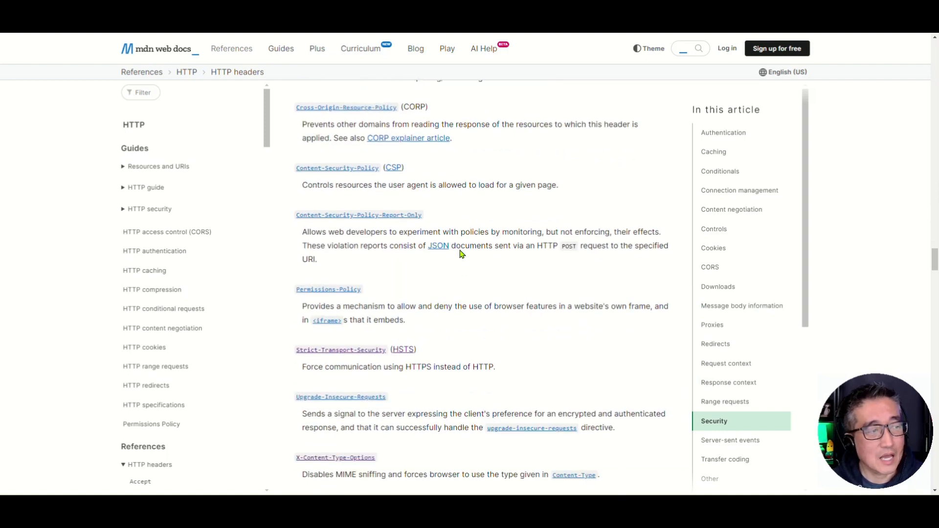
scroll(down, 3)
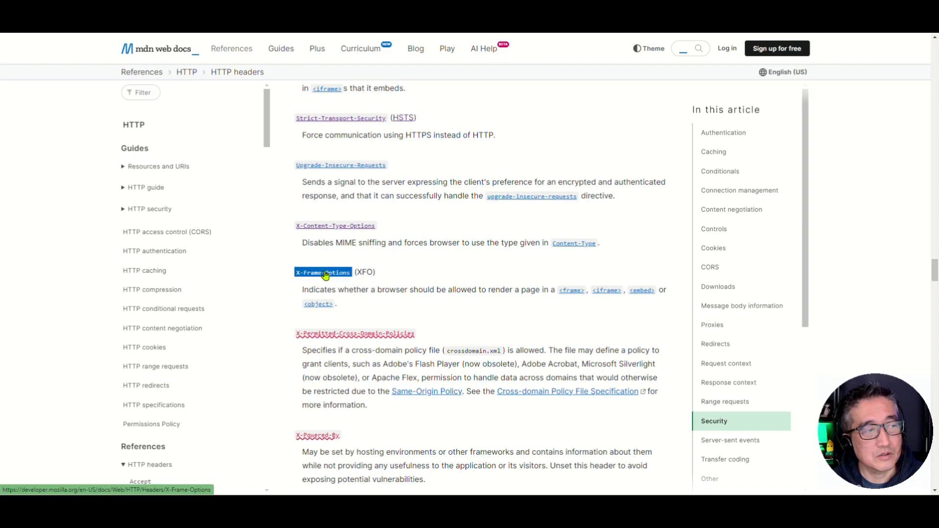
click(322, 272)
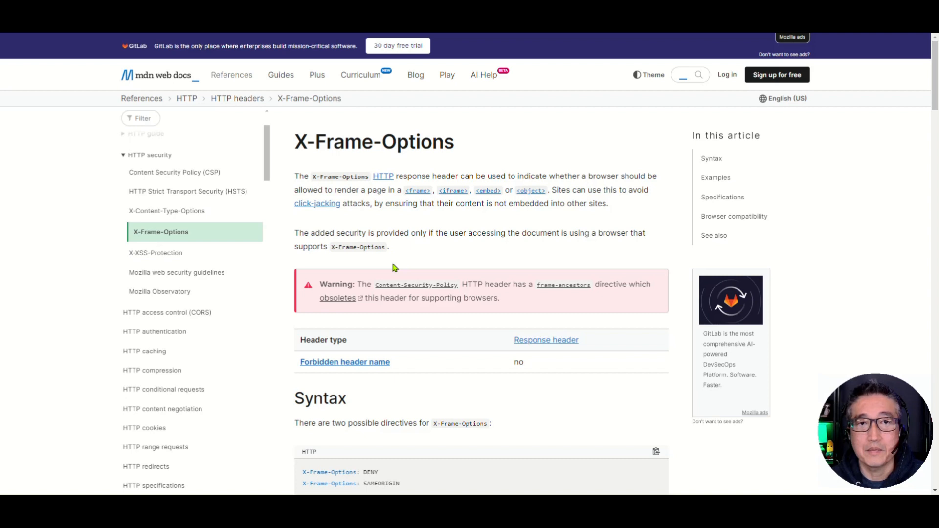
scroll(down, 3)
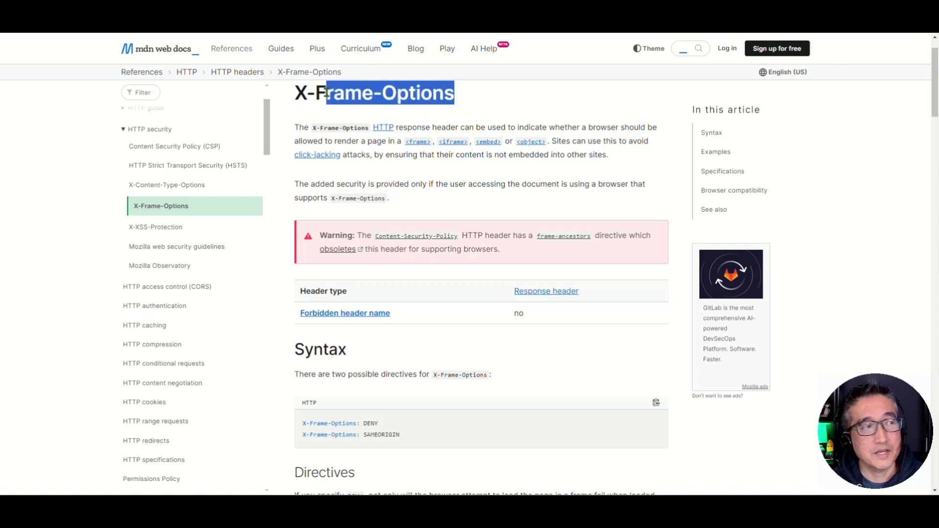
right_click(374, 93)
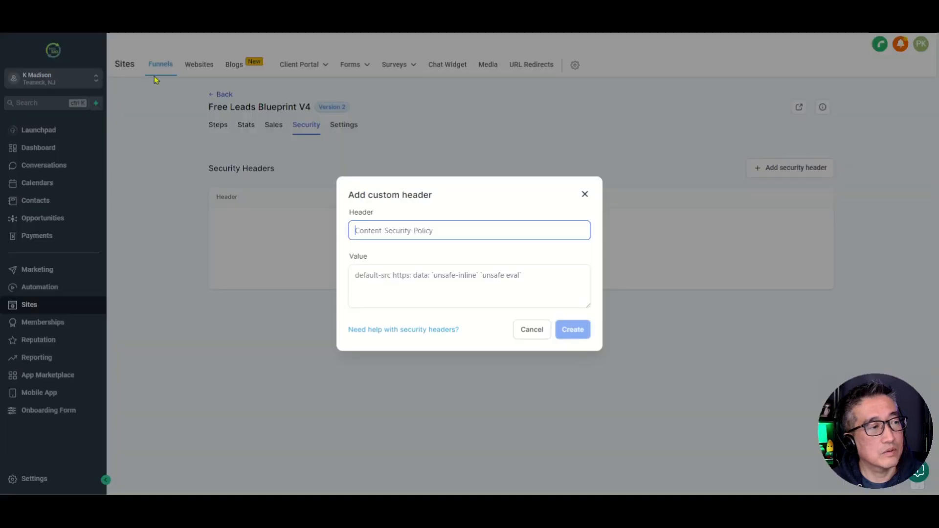
Step: Fill the custom header form with name X-Frame-Options and value DENY
right_click(469, 230)
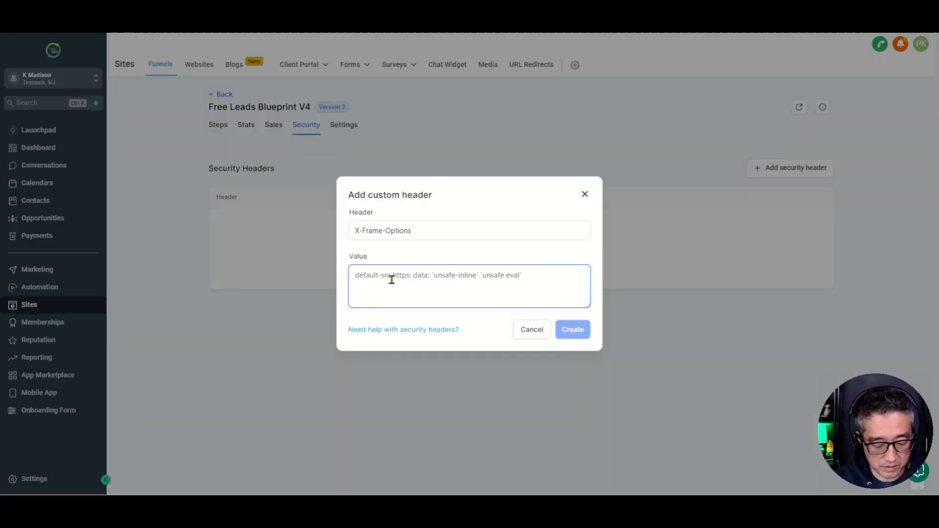
text(DENY)
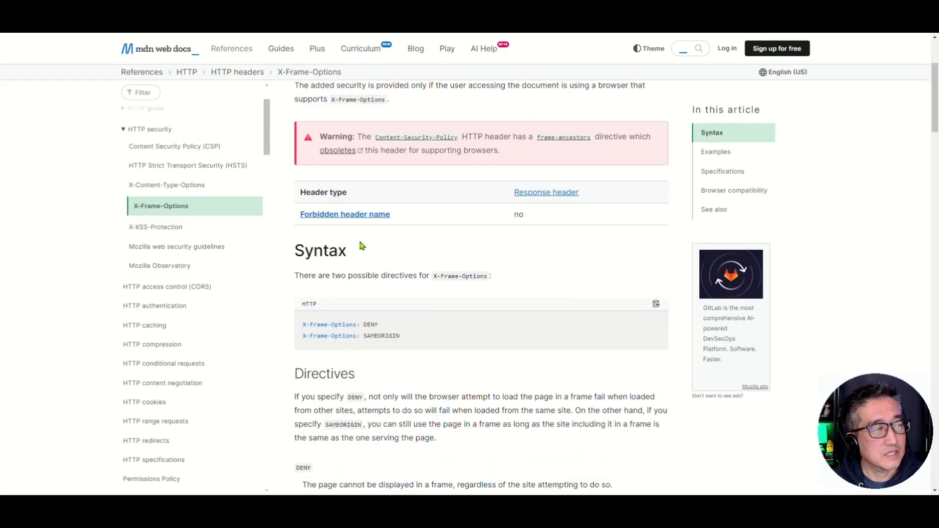
scroll(down, 3)
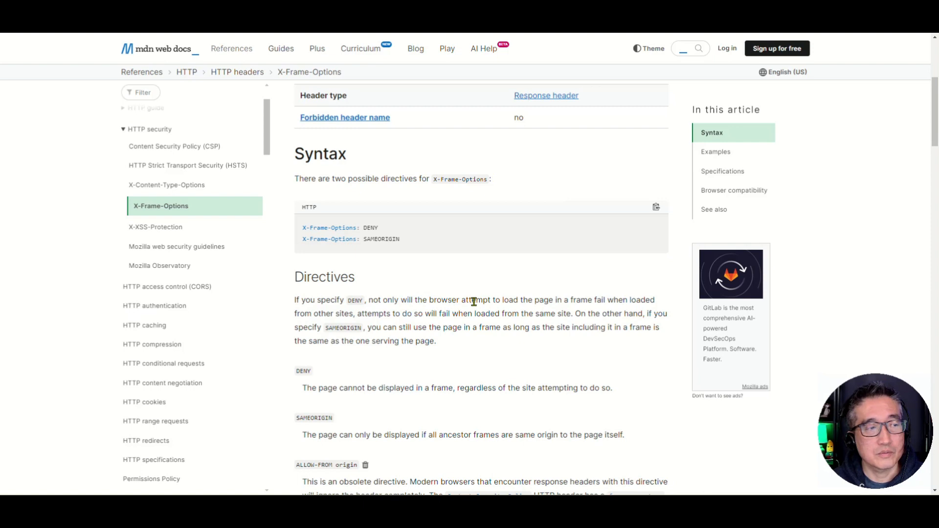
mouse_move(615, 301)
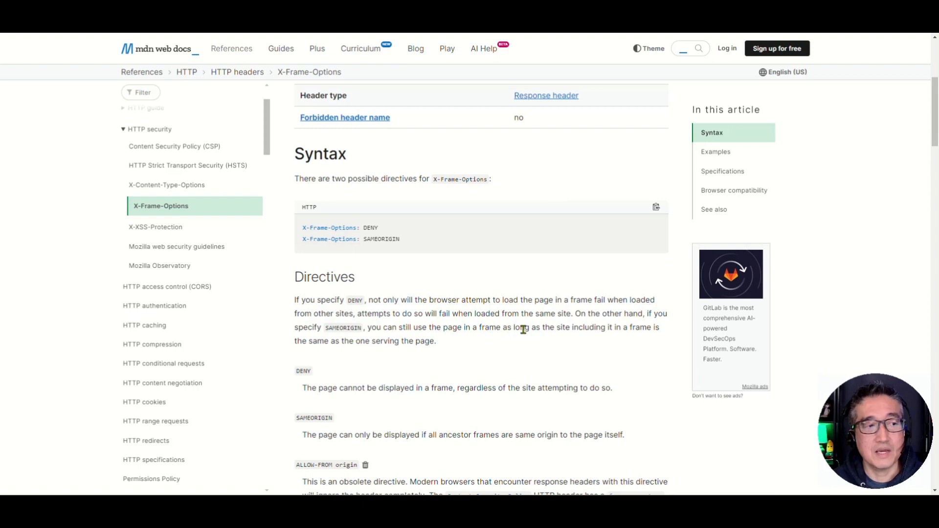
mouse_move(623, 330)
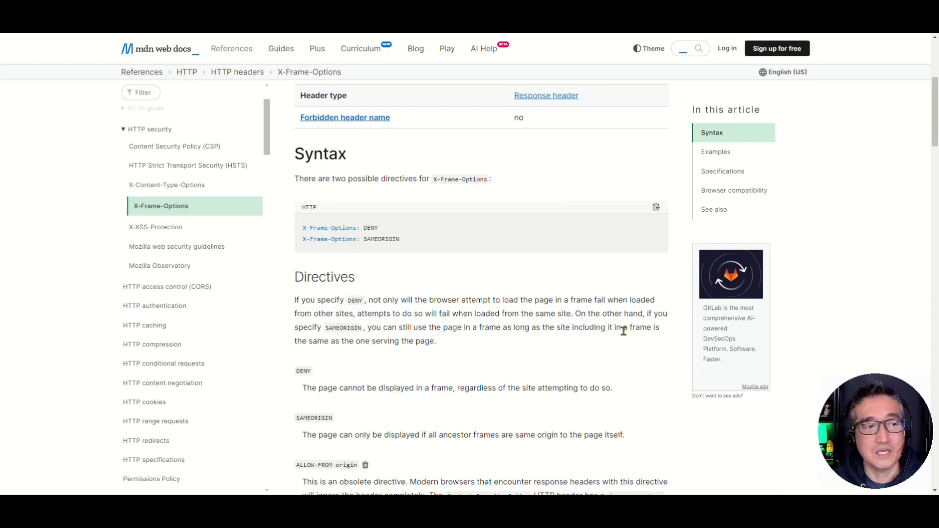
mouse_move(424, 353)
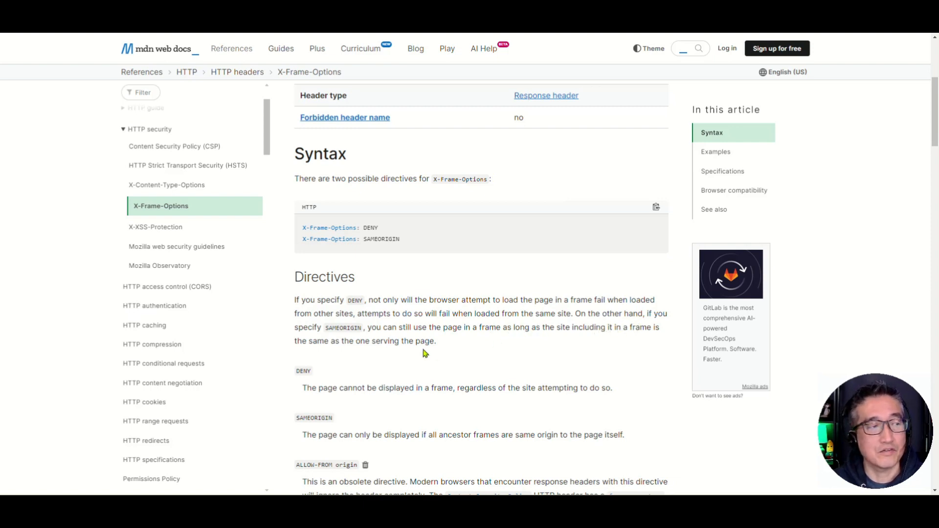
mouse_move(474, 348)
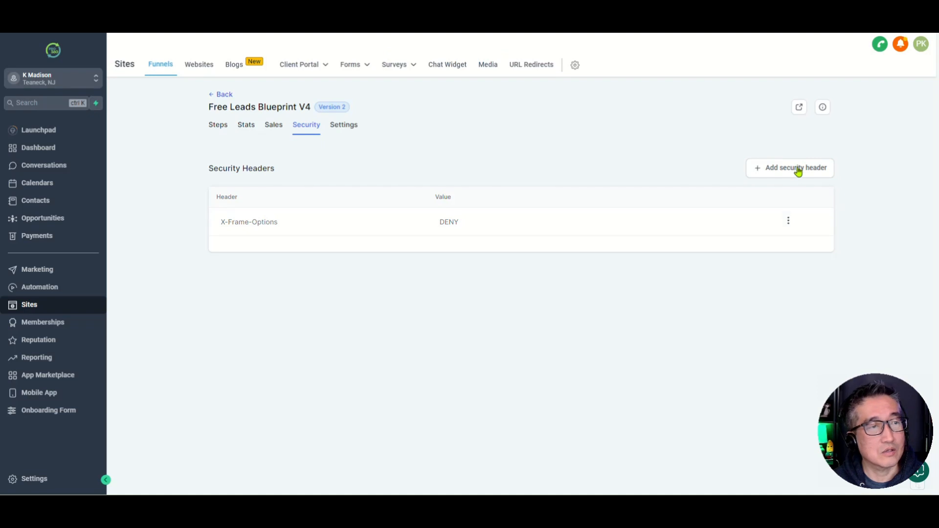
Step: Start another security header and browse MDN's HTTP headers Security list for reference
click(790, 168)
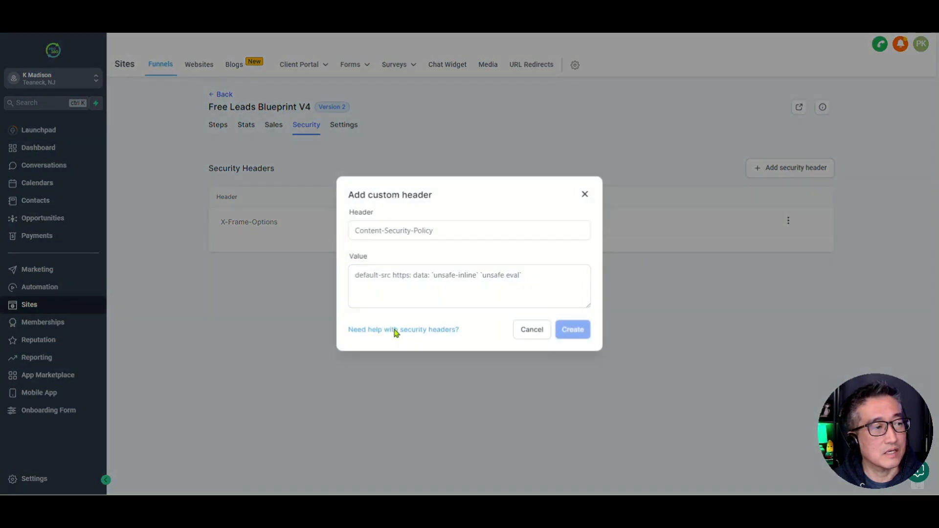
click(403, 330)
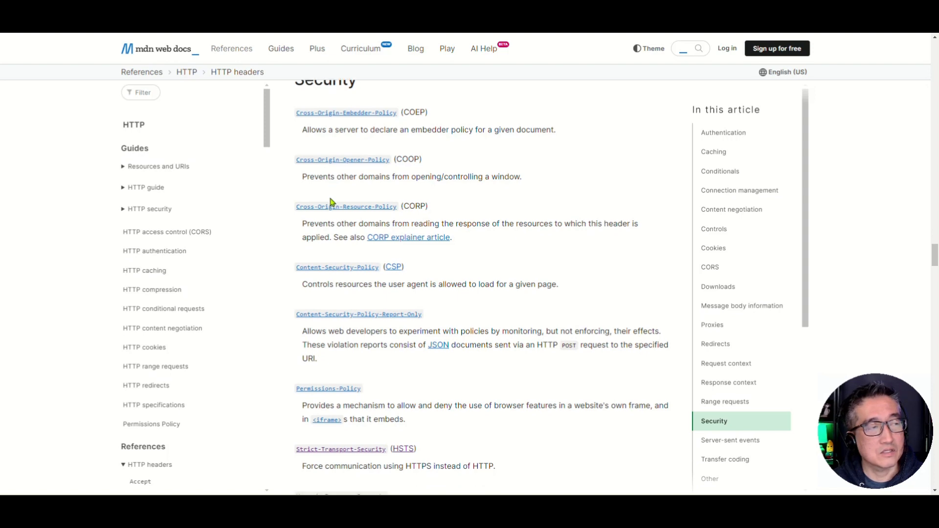
scroll(down, 3)
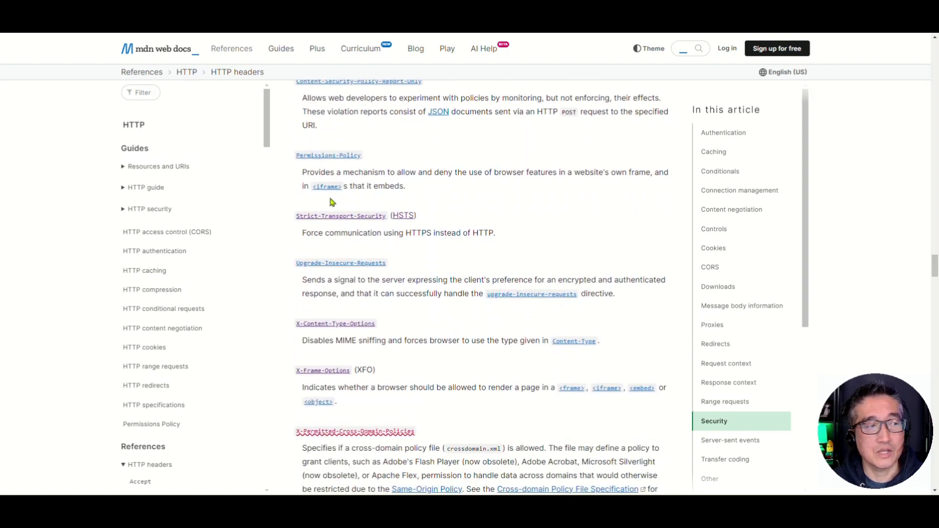